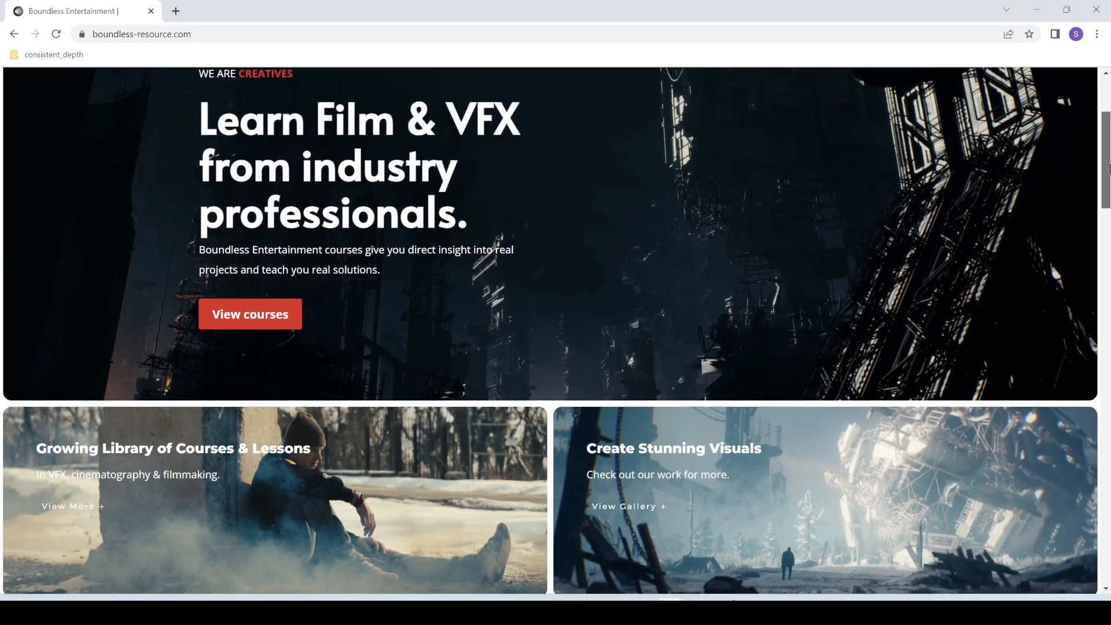
scroll(down, 3)
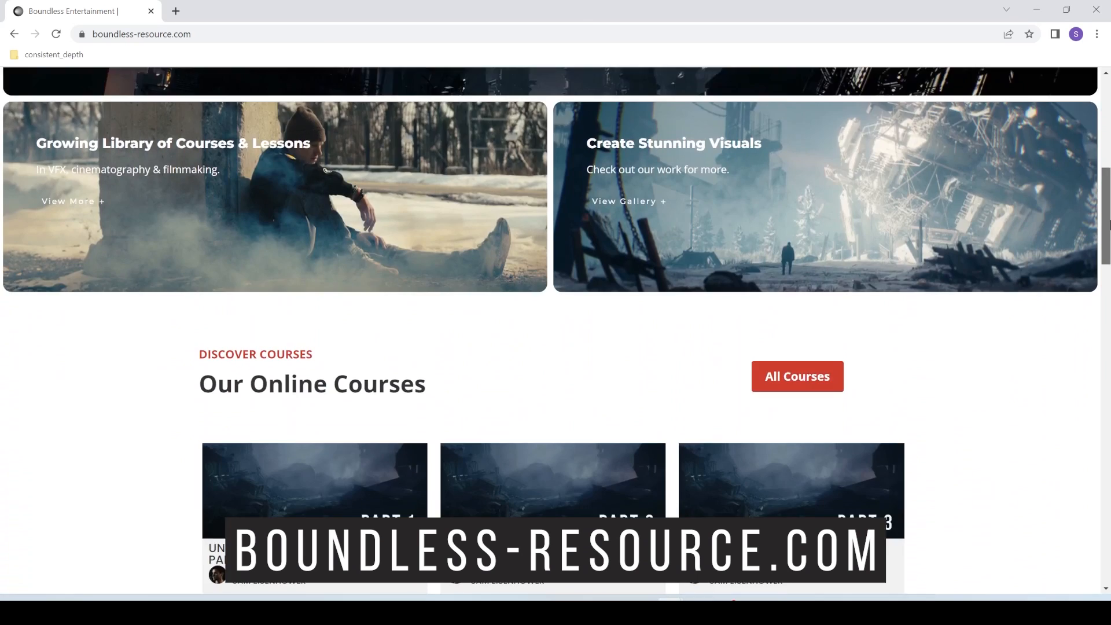
scroll(down, 3)
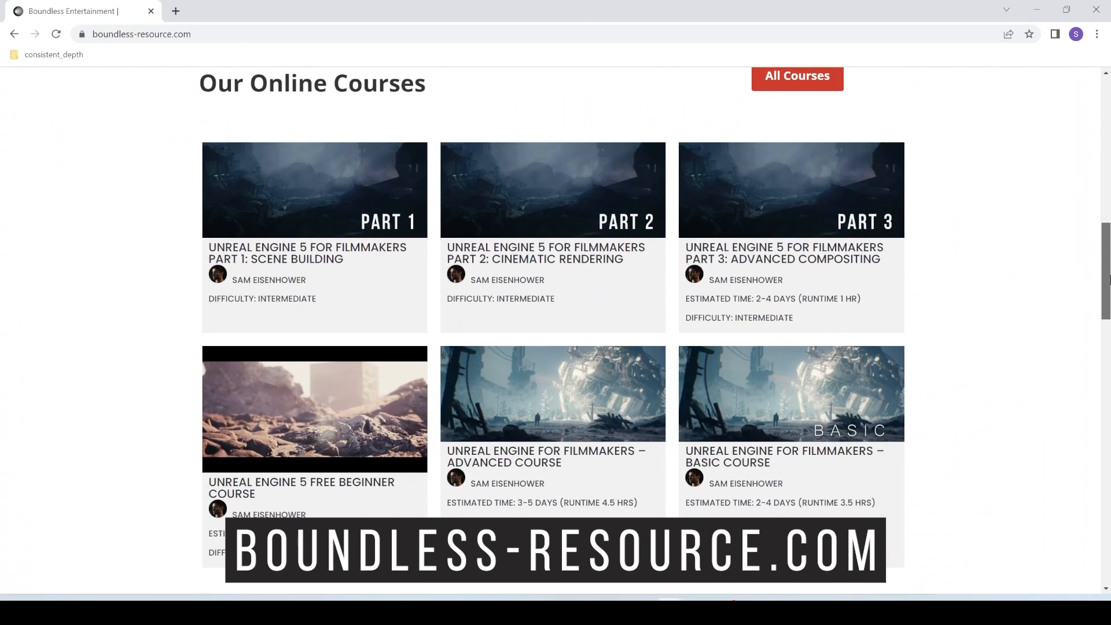